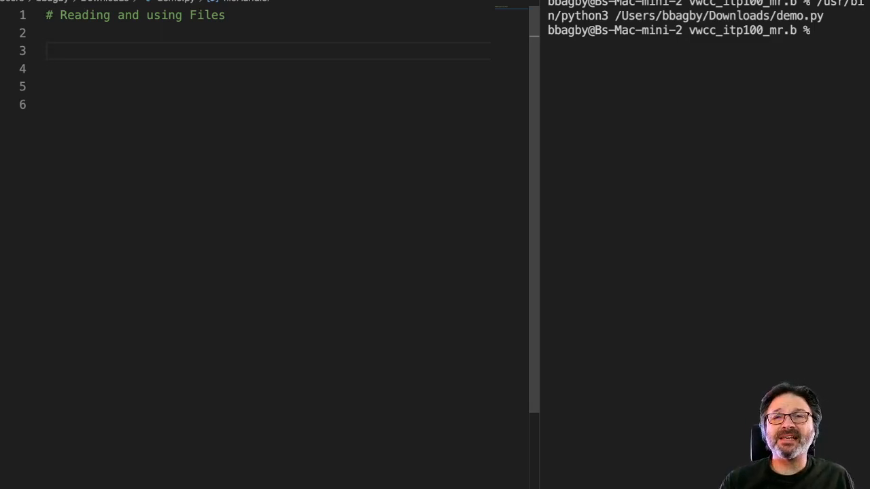
Start line 3 with the assignment 'bubbaTheFileHandler = ', ignoring autocomplete
text(file)
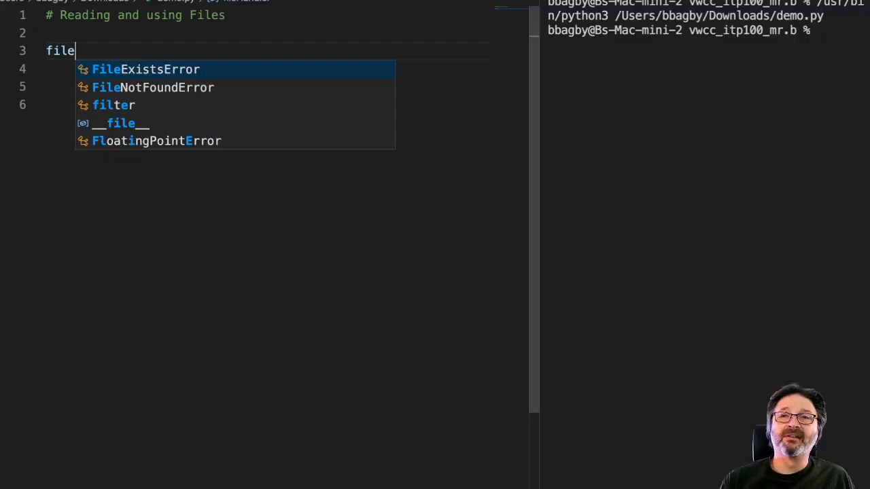
text(Handle)
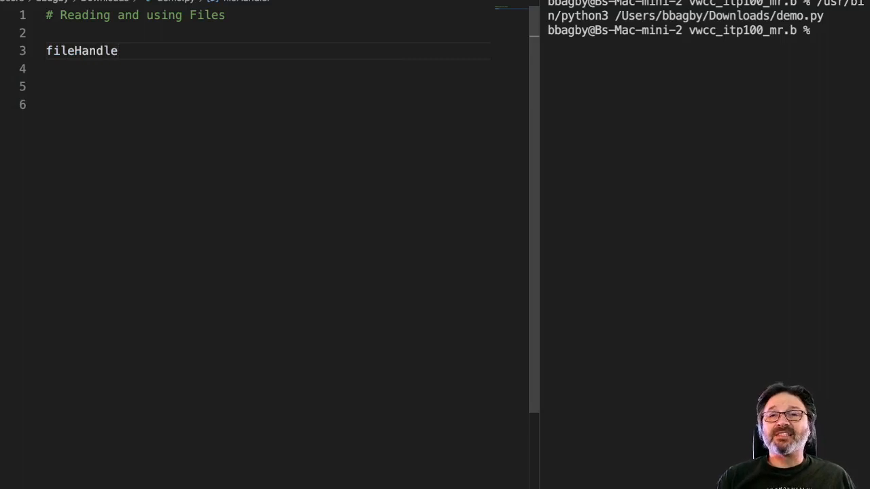
text(r)
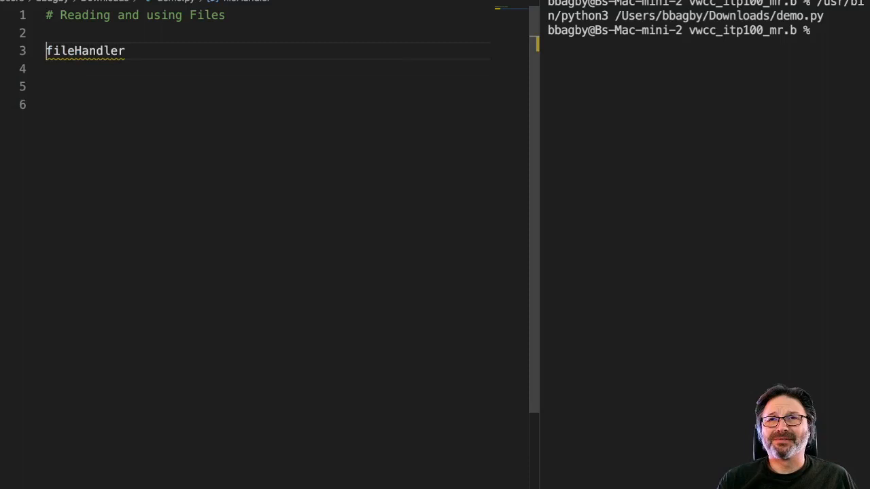
text(bubbaT)
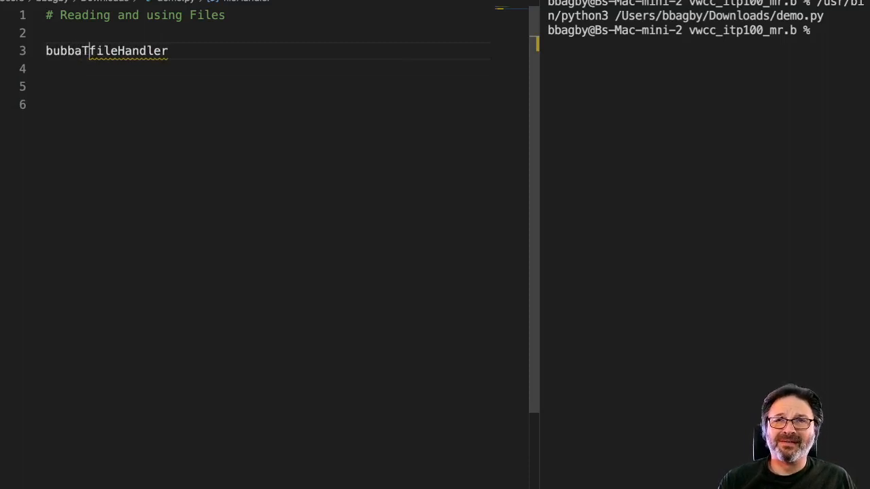
text(heF)
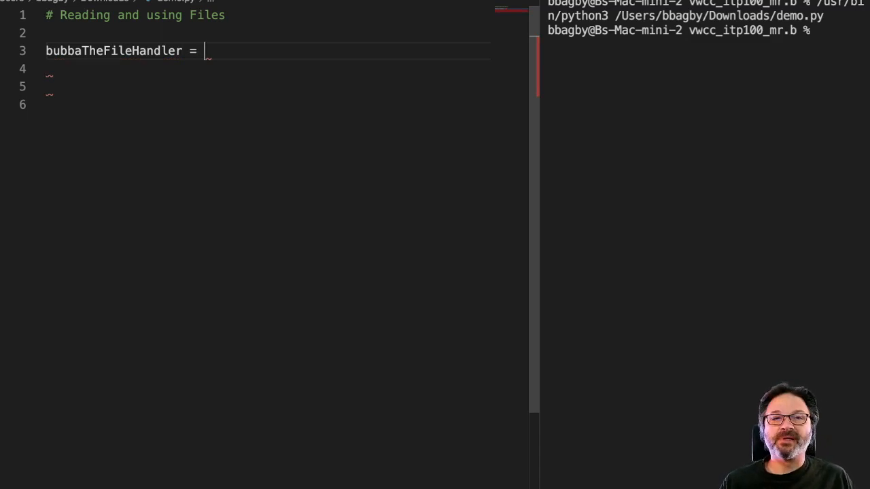
Set bubbaTheFileHandler to open('/Users/bbagby/Downloads/alice.txt')
text(open(')
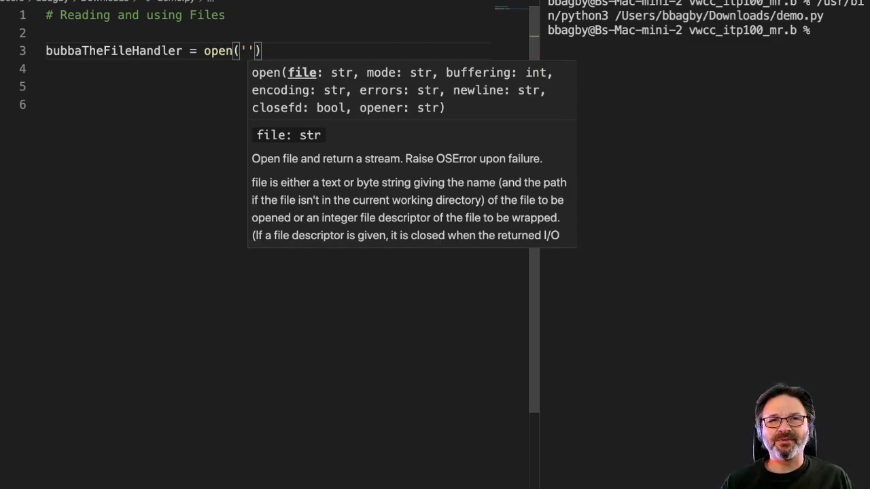
text(a)
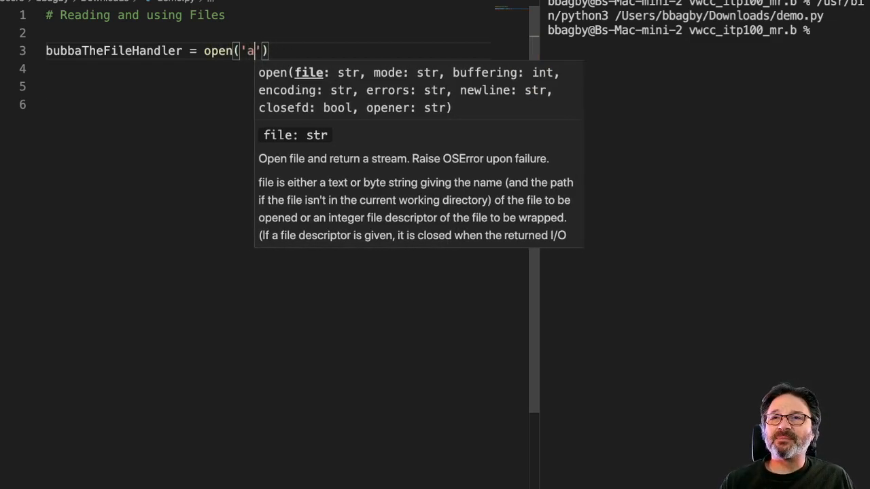
text(lice.txt)
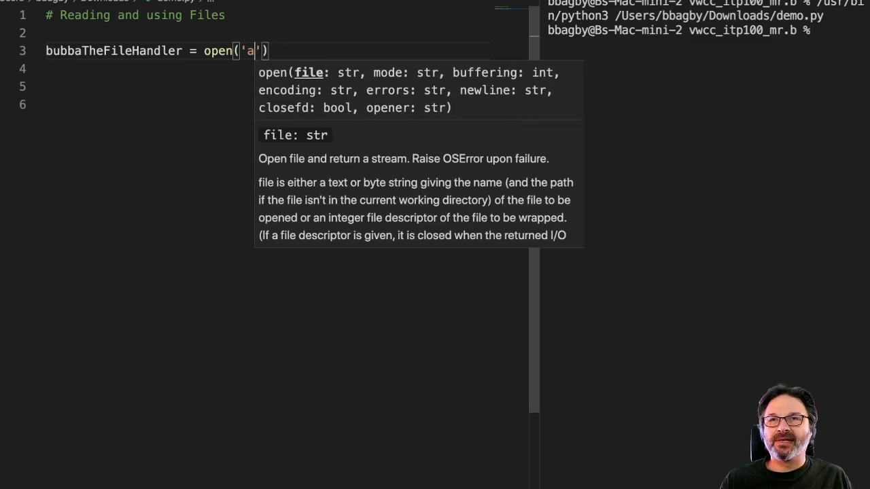
text(/Users/bbagby/Downloads/alice.txt)
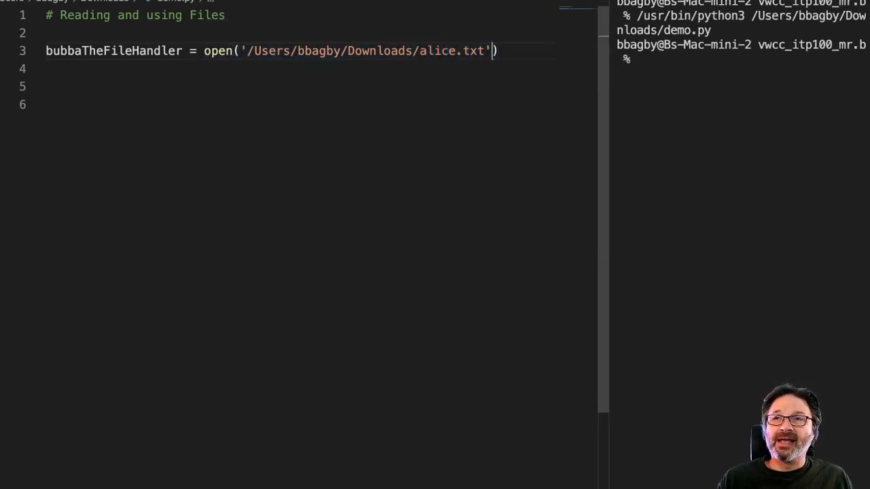
Pass read mode 'r' to open() and add print(bubbaTheFileHandler) on line 4
text(,'')
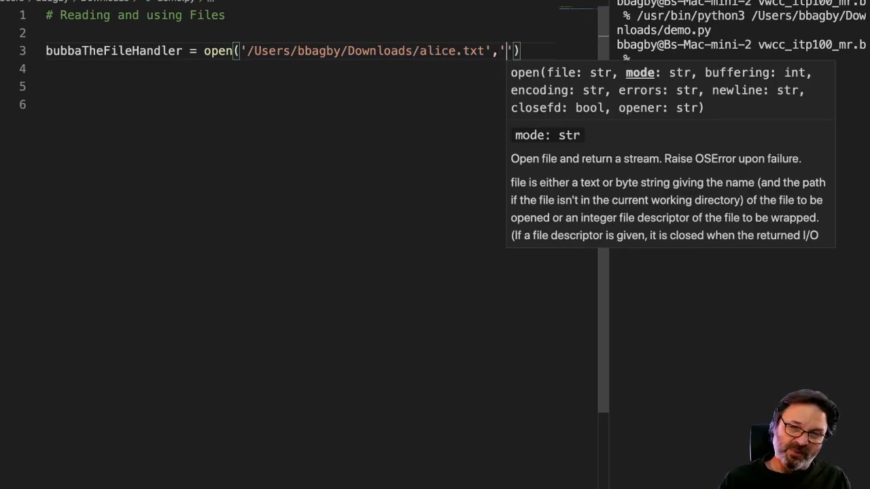
text(r)
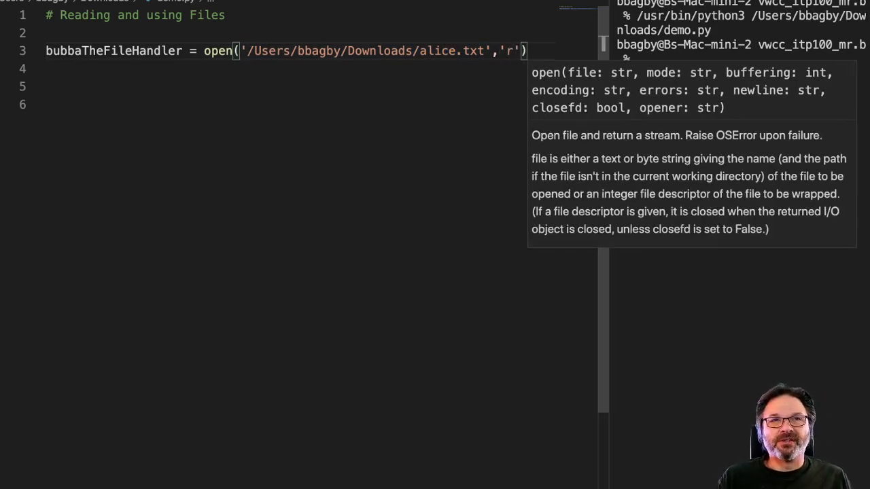
key(enter)
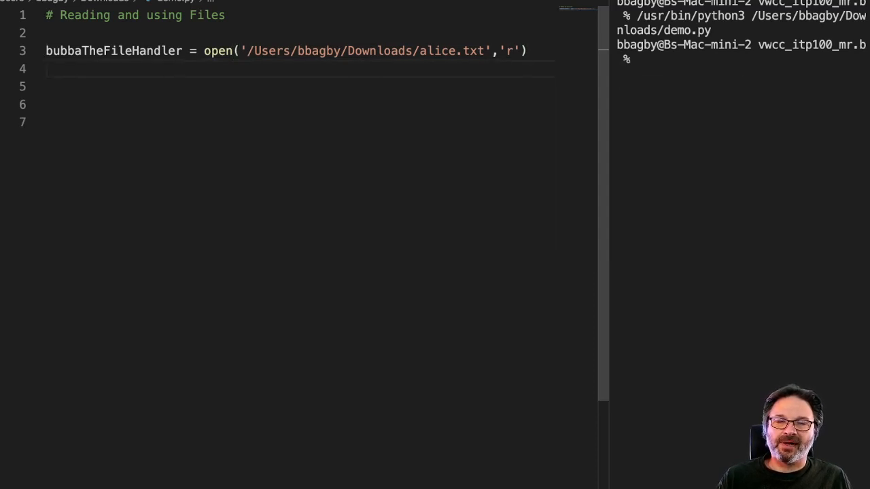
text(p)
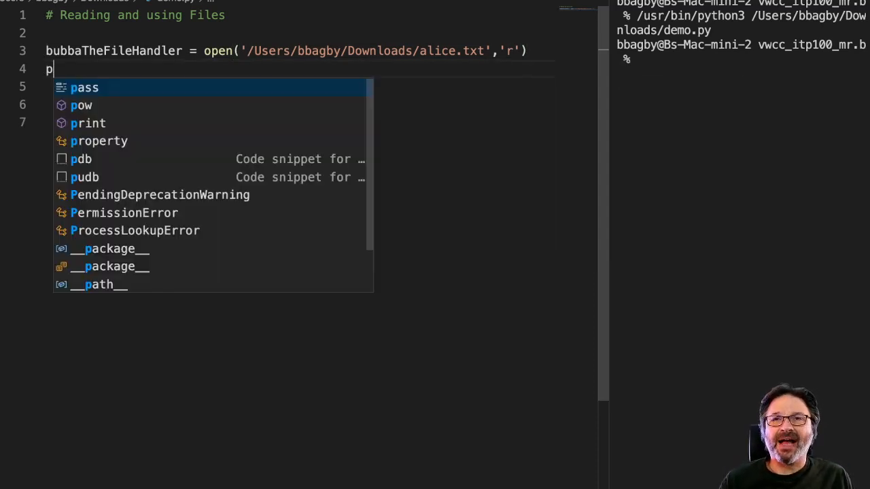
text(rint)
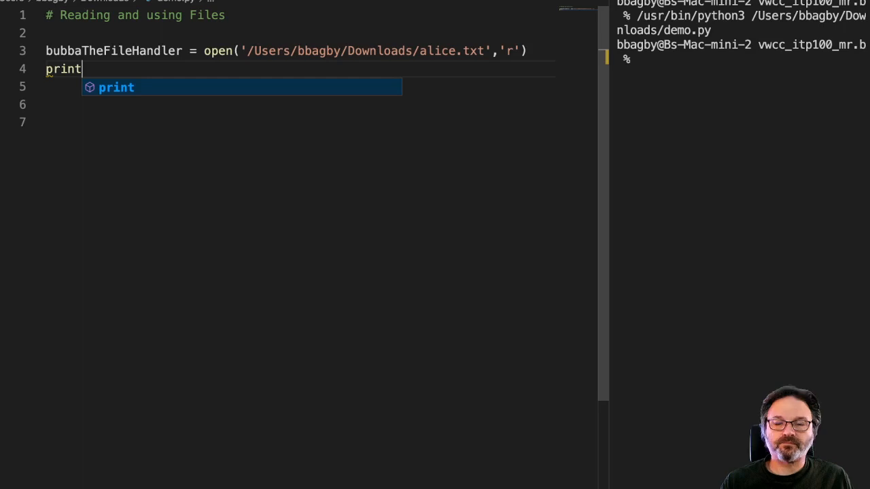
text((bubbaTheFileHandler))
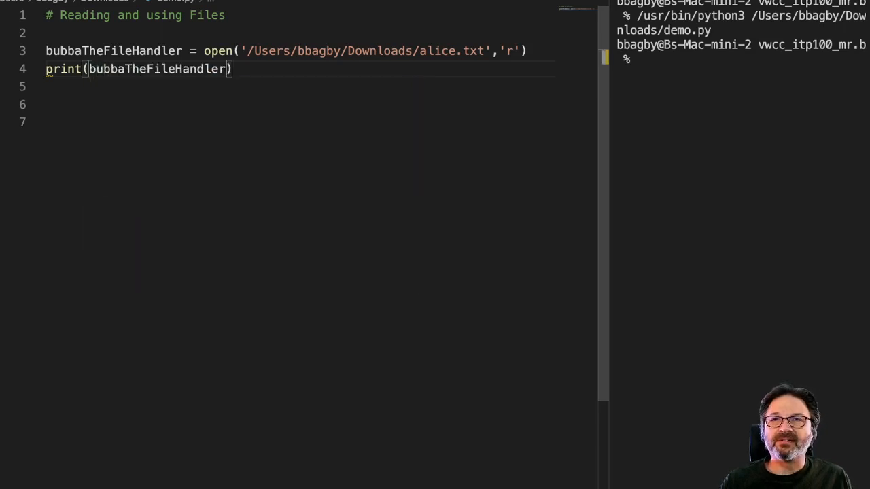